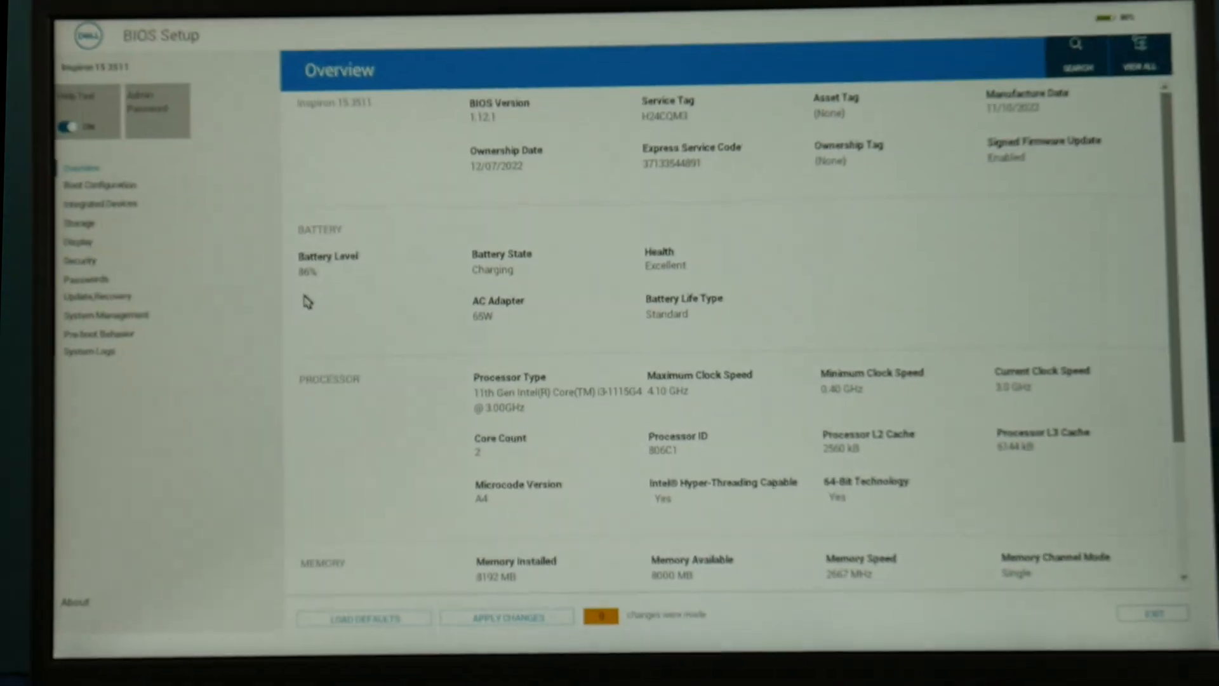
# Go from Storage to the Boot Configuration page showing the UEFI boot sequence and Secure Boot.
pyautogui.click(80, 222)
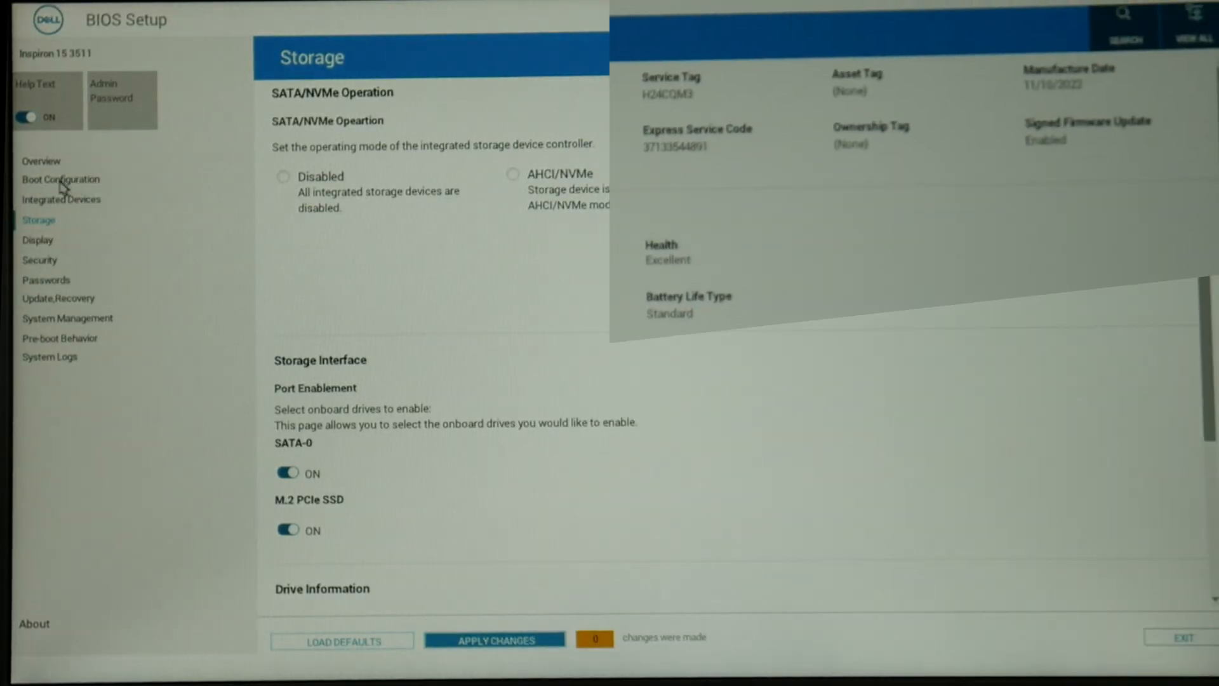
pyautogui.click(60, 179)
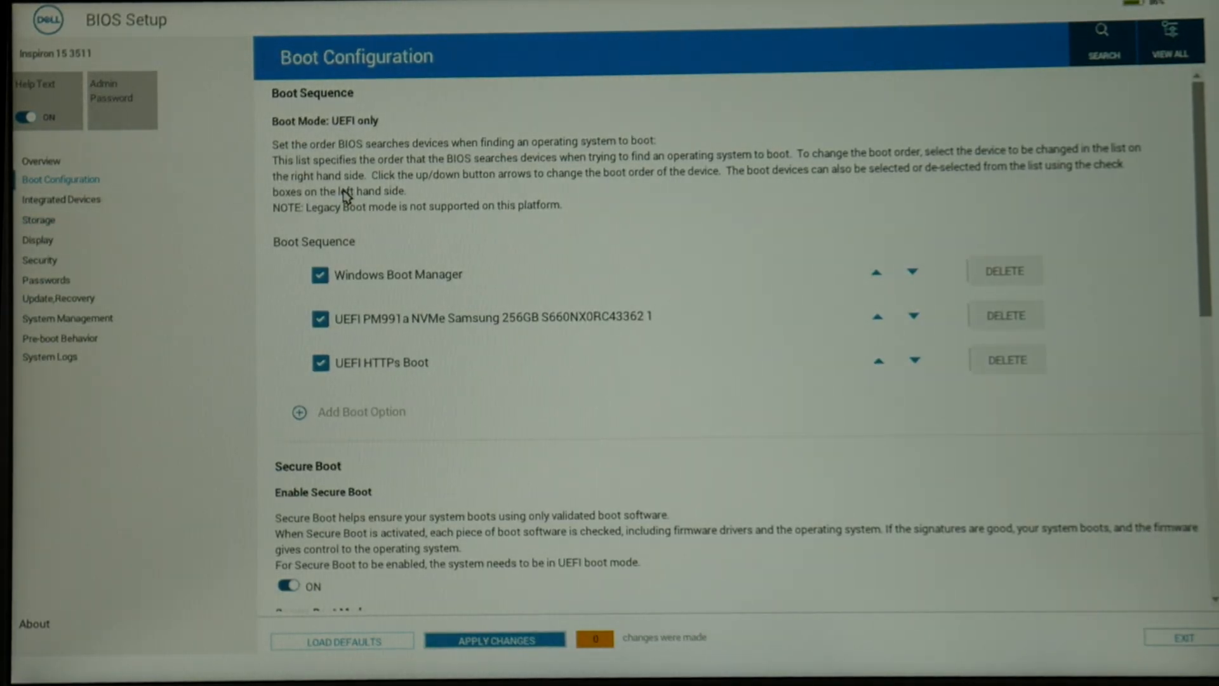
pyautogui.moveTo(403, 285)
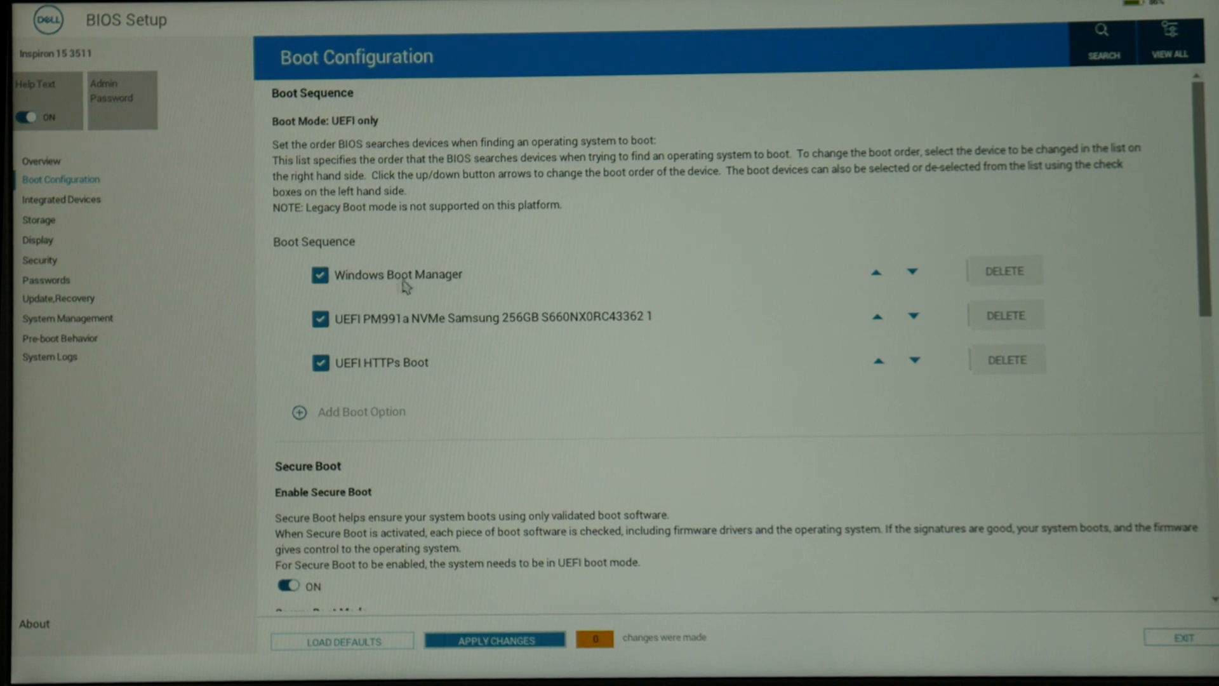
pyautogui.moveTo(382, 288)
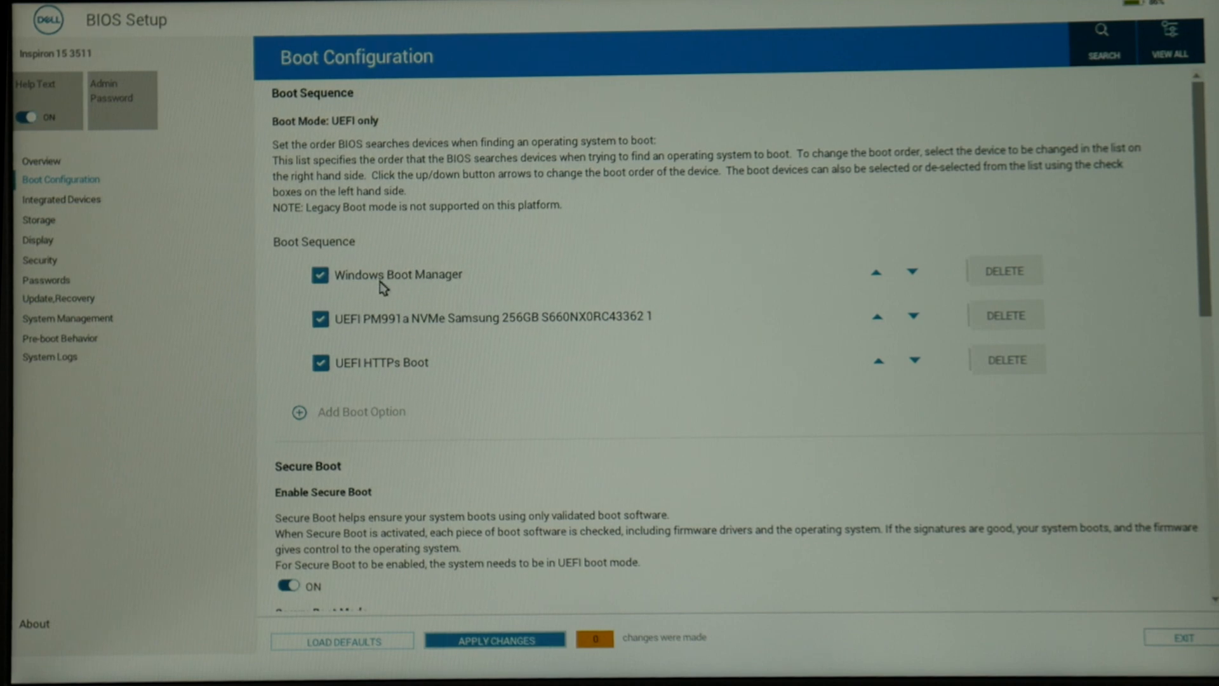
pyautogui.moveTo(453, 285)
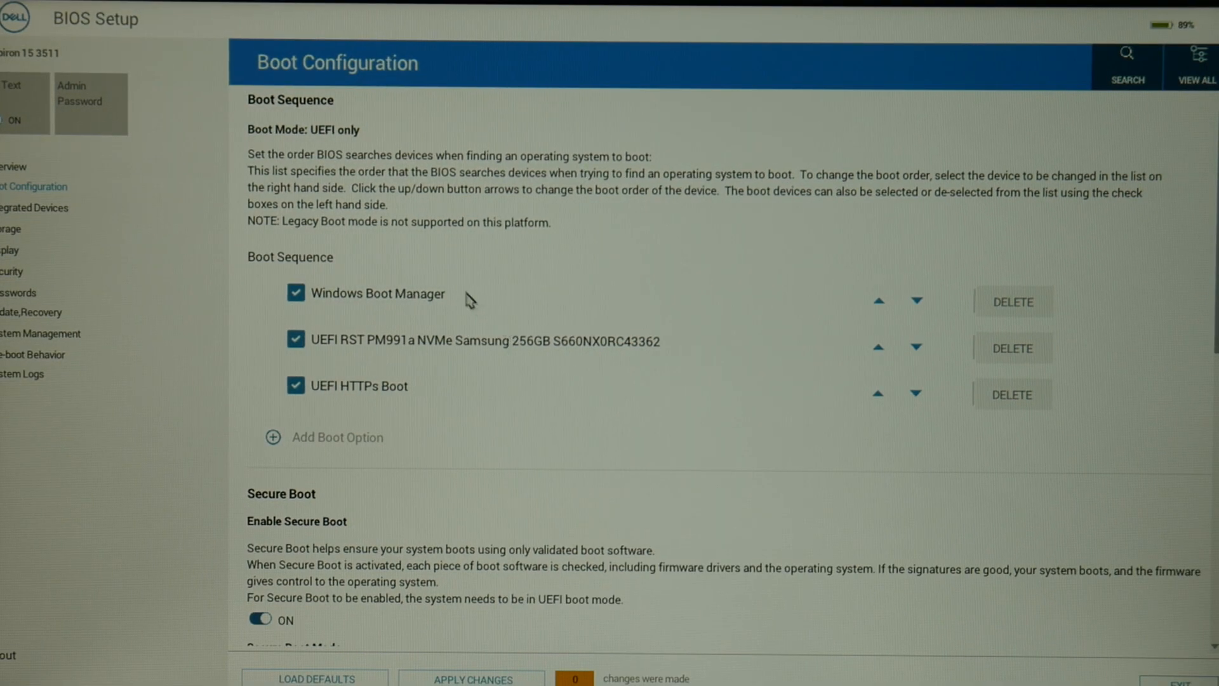
pyautogui.moveTo(412, 281)
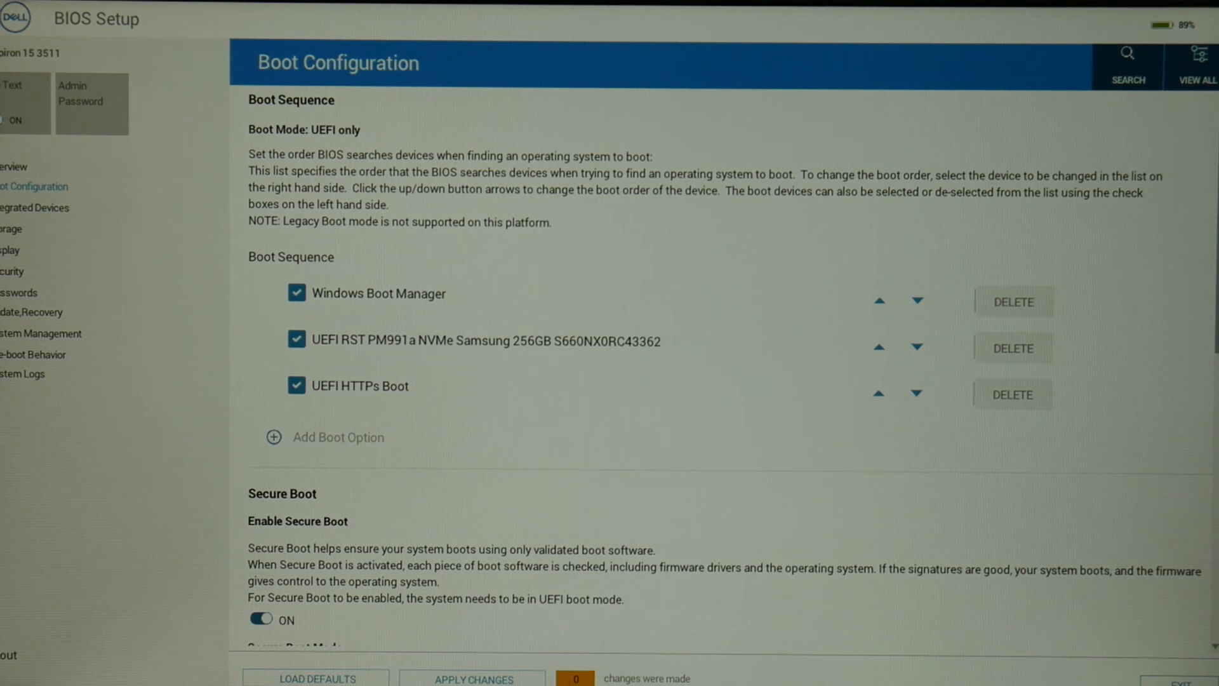
pyautogui.moveTo(1188, 380)
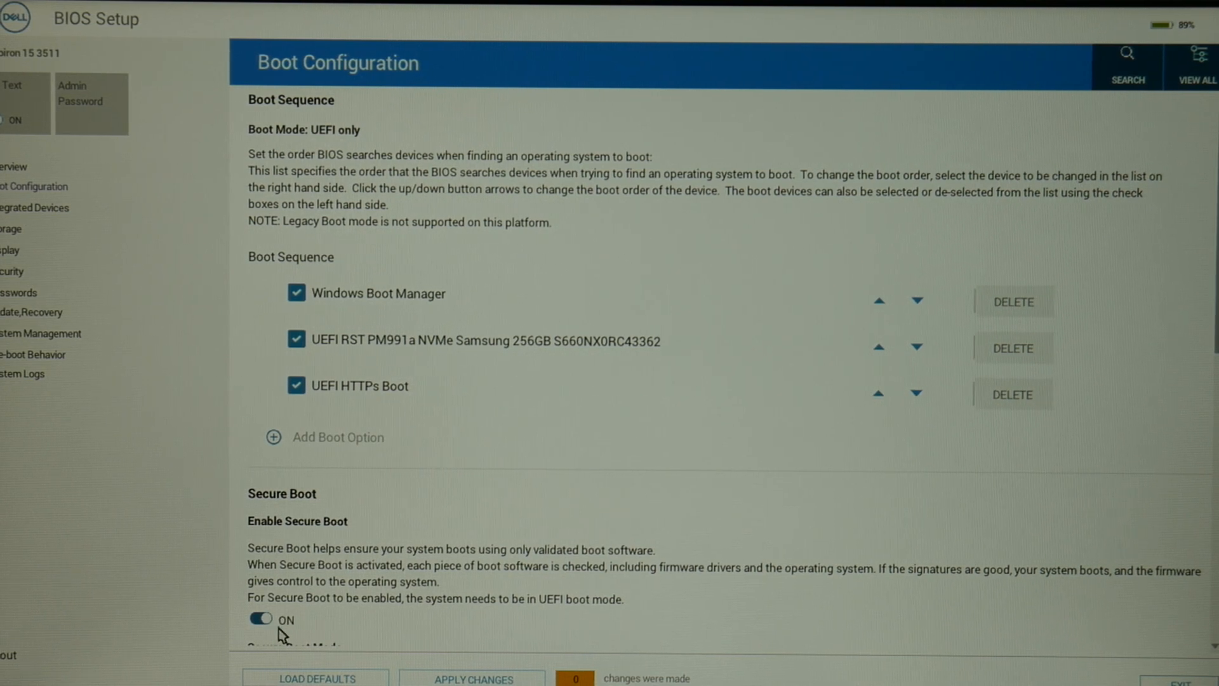
pyautogui.click(259, 618)
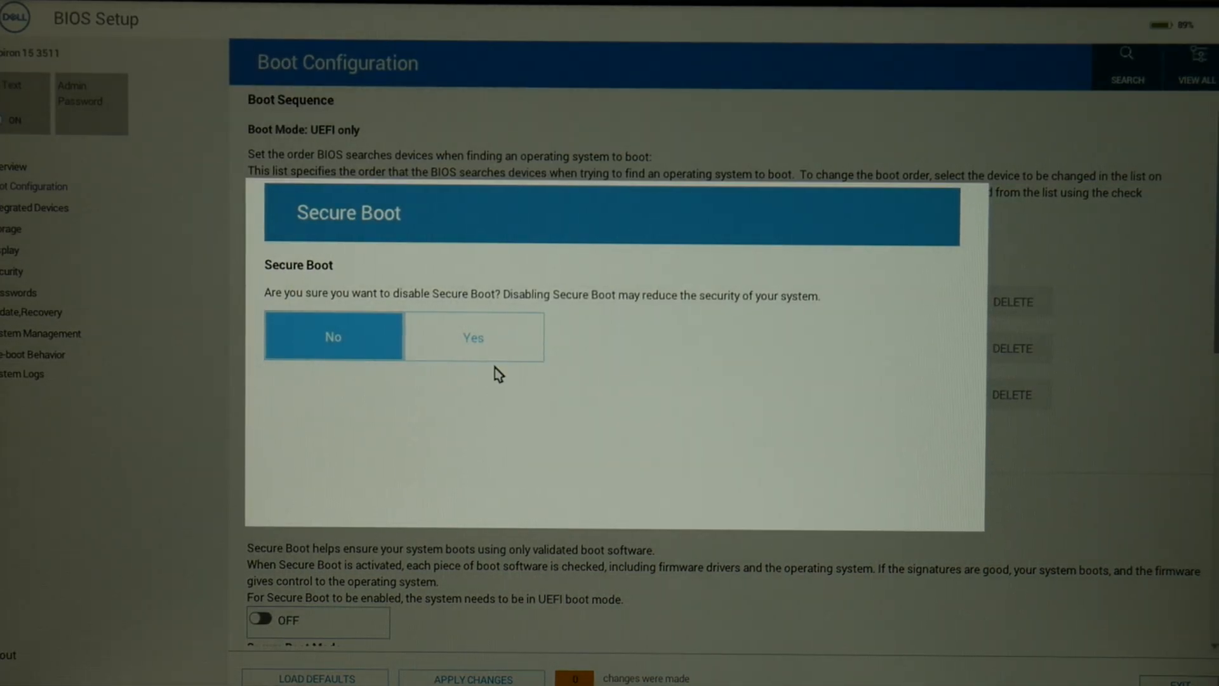
pyautogui.click(472, 336)
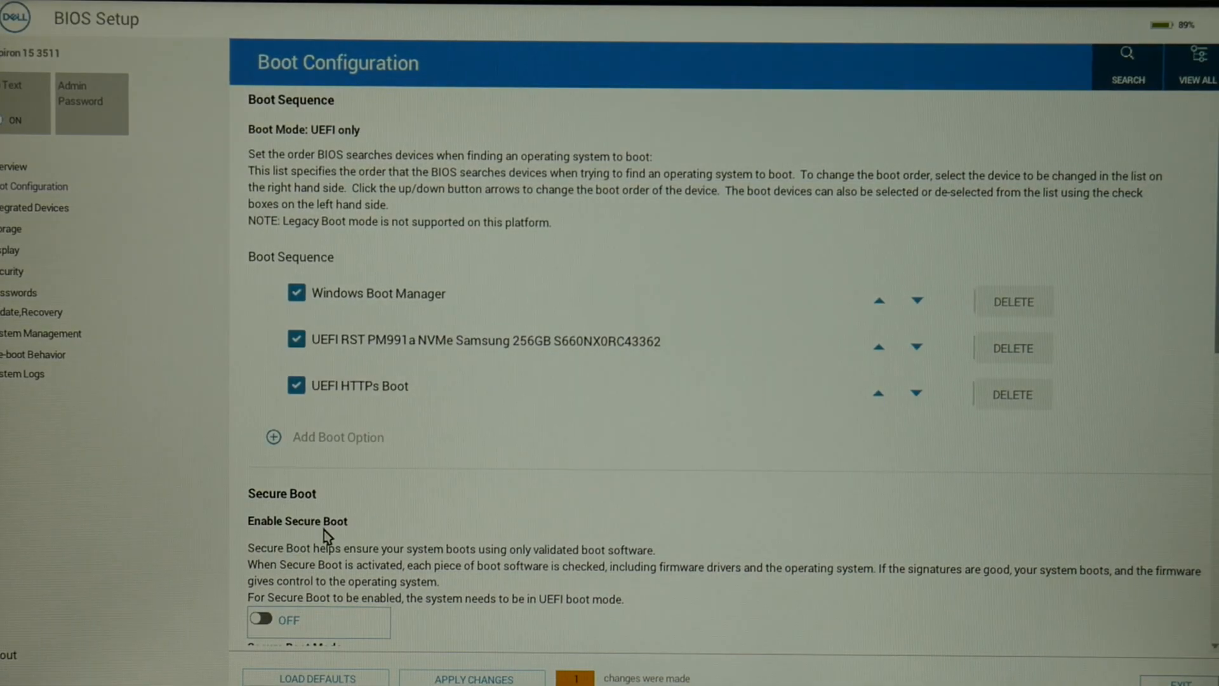
pyautogui.click(260, 620)
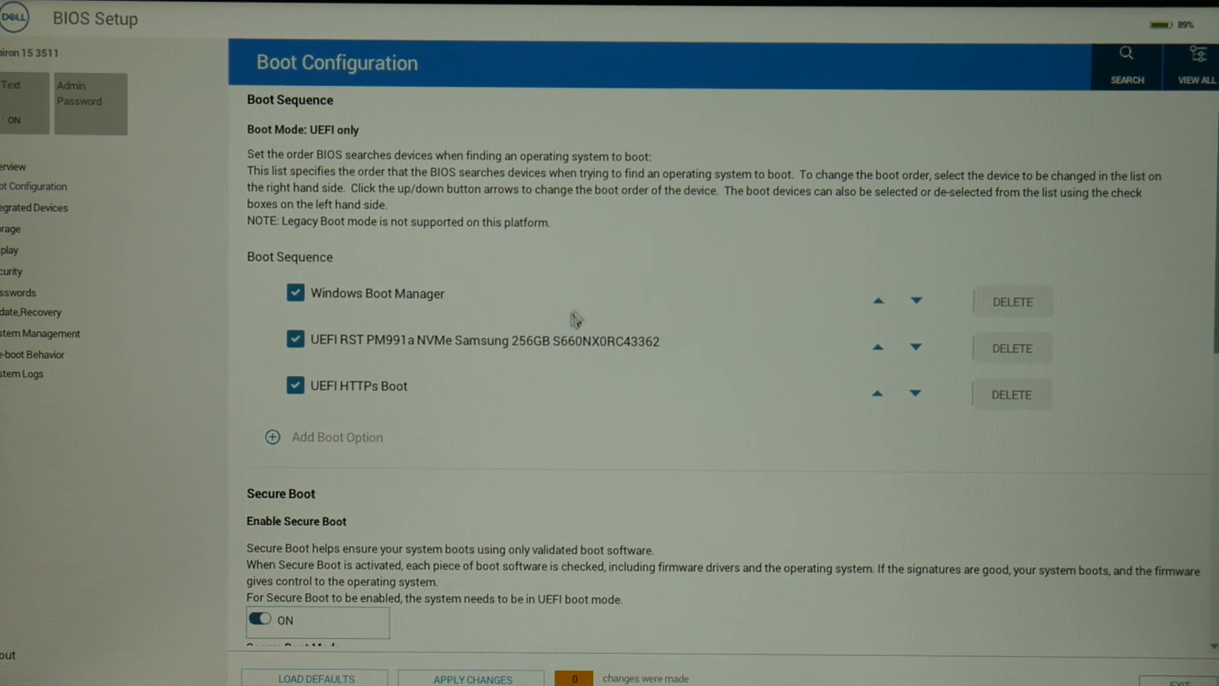
pyautogui.moveTo(889, 346)
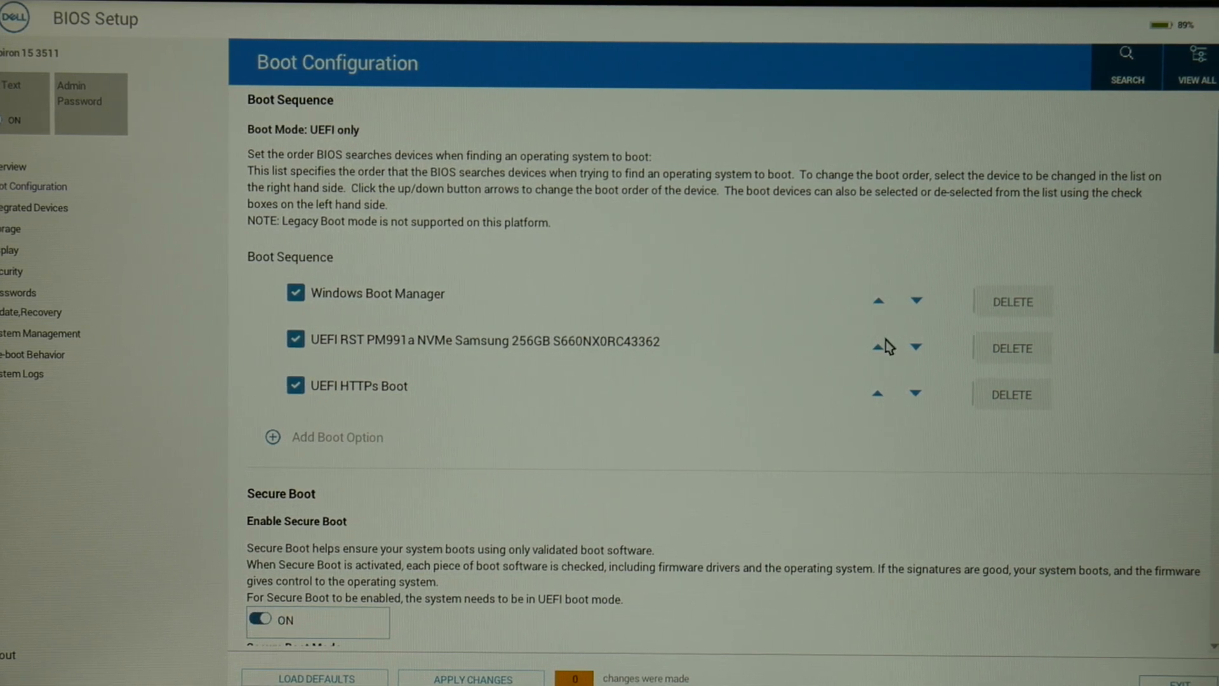
pyautogui.click(877, 340)
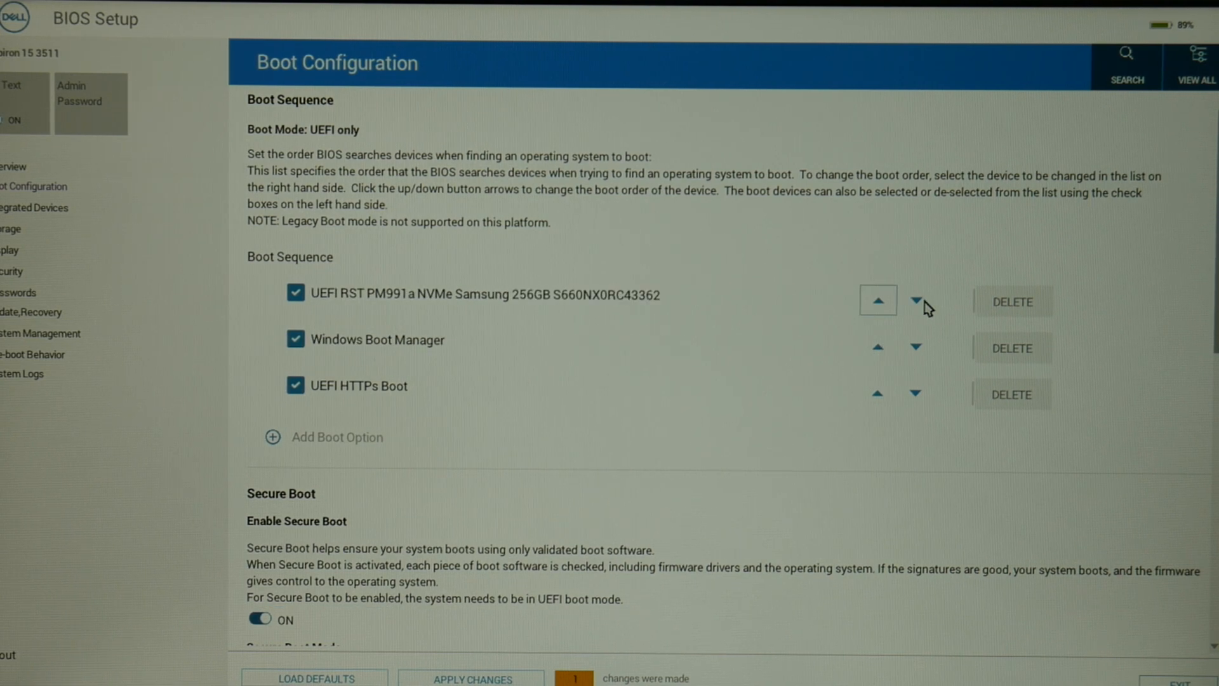
pyautogui.click(915, 300)
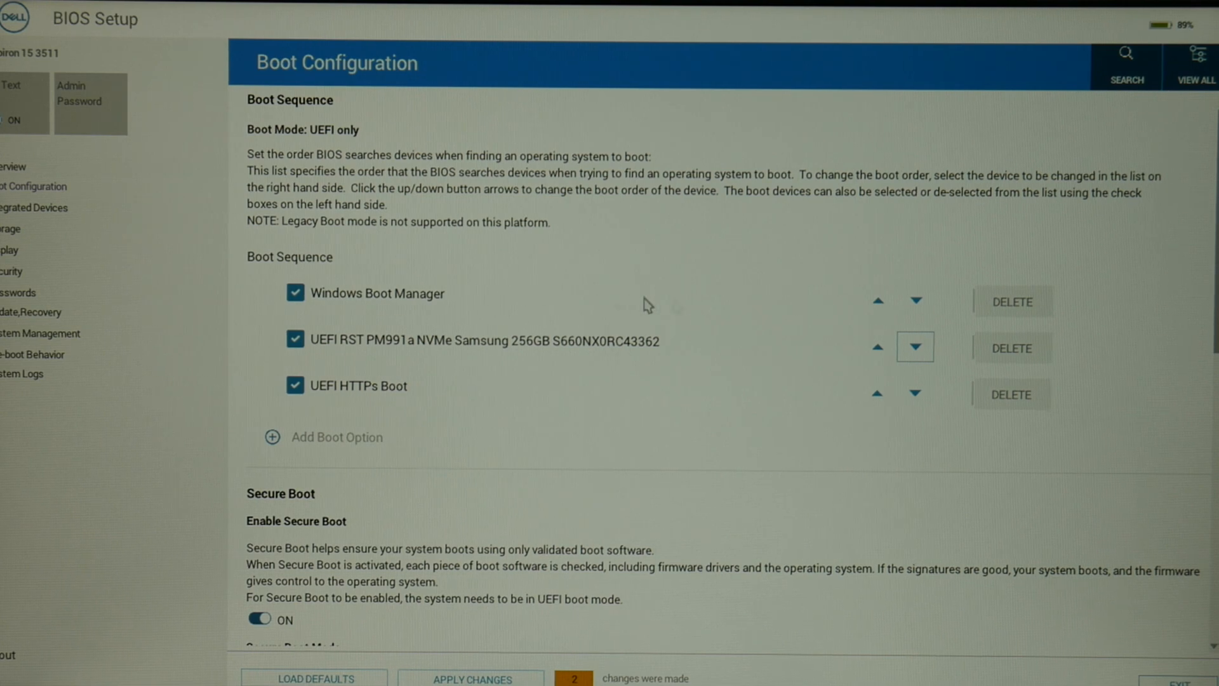
pyautogui.moveTo(589, 341)
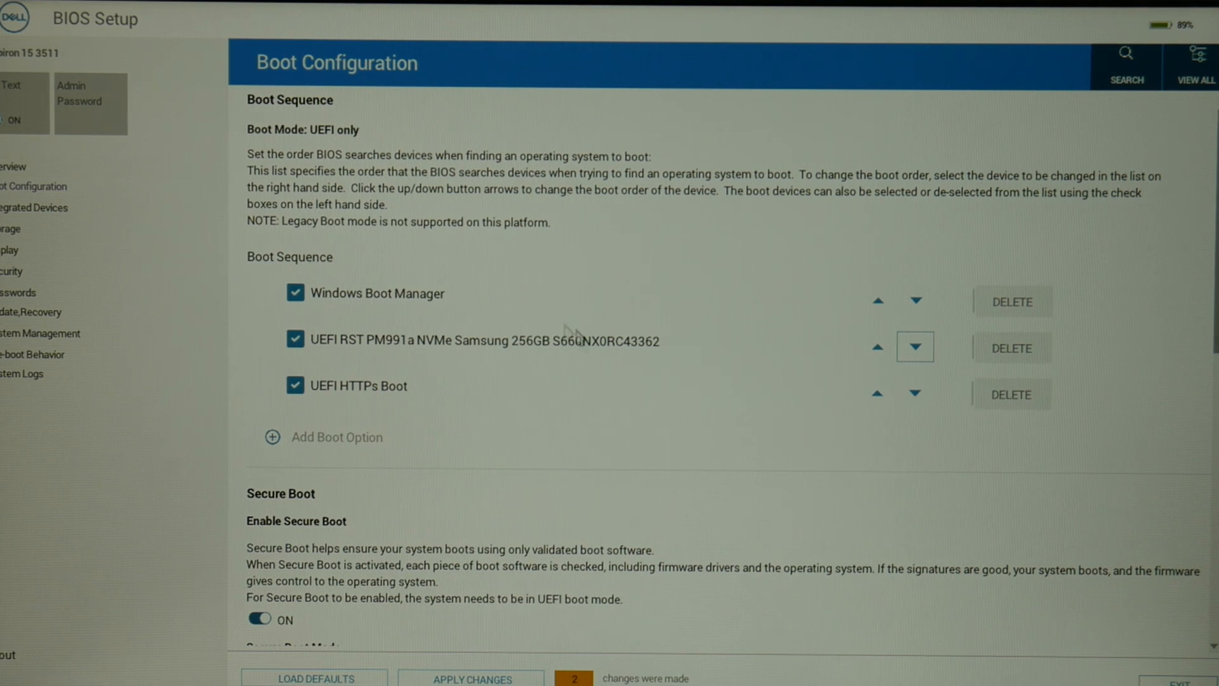
pyautogui.moveTo(482, 527)
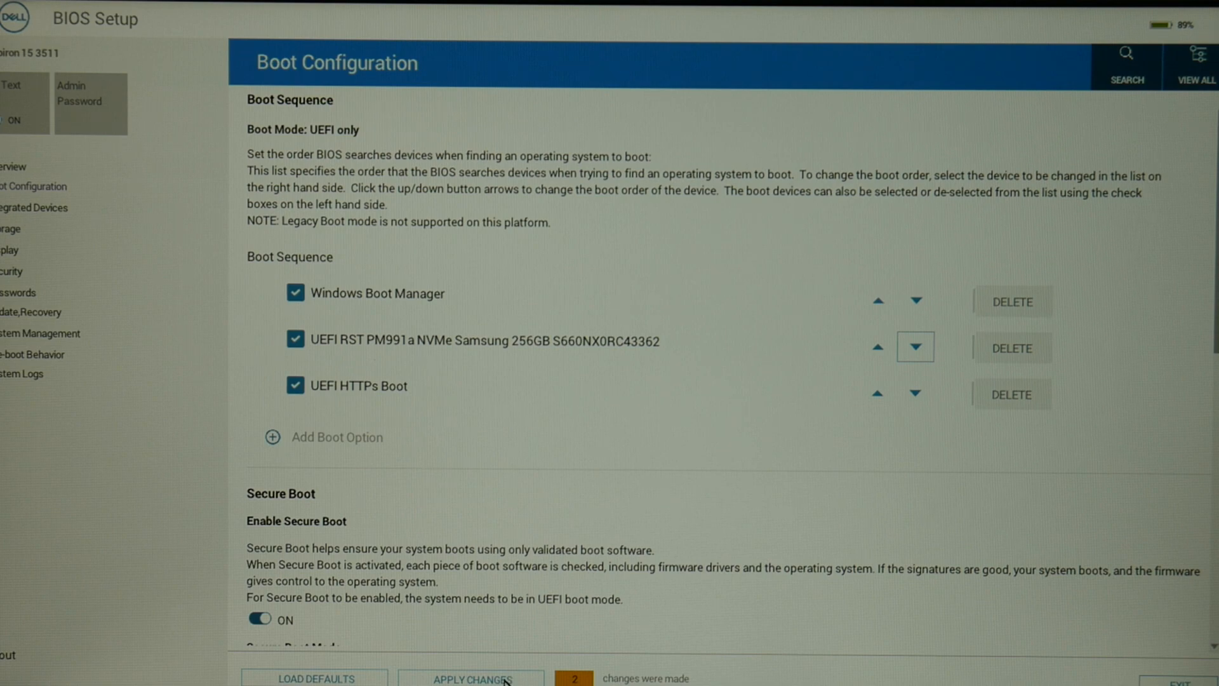
# Apply and confirm the pending boot changes, leaving Windows Boot Manager first.
pyautogui.click(471, 678)
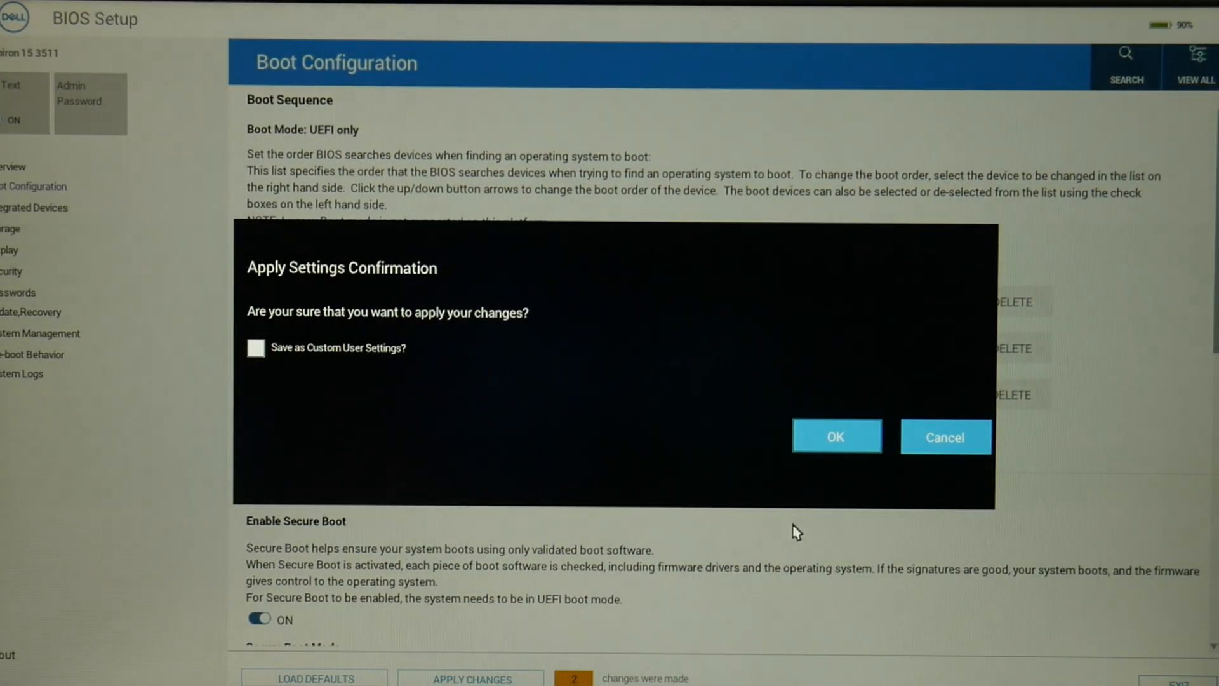
pyautogui.click(835, 436)
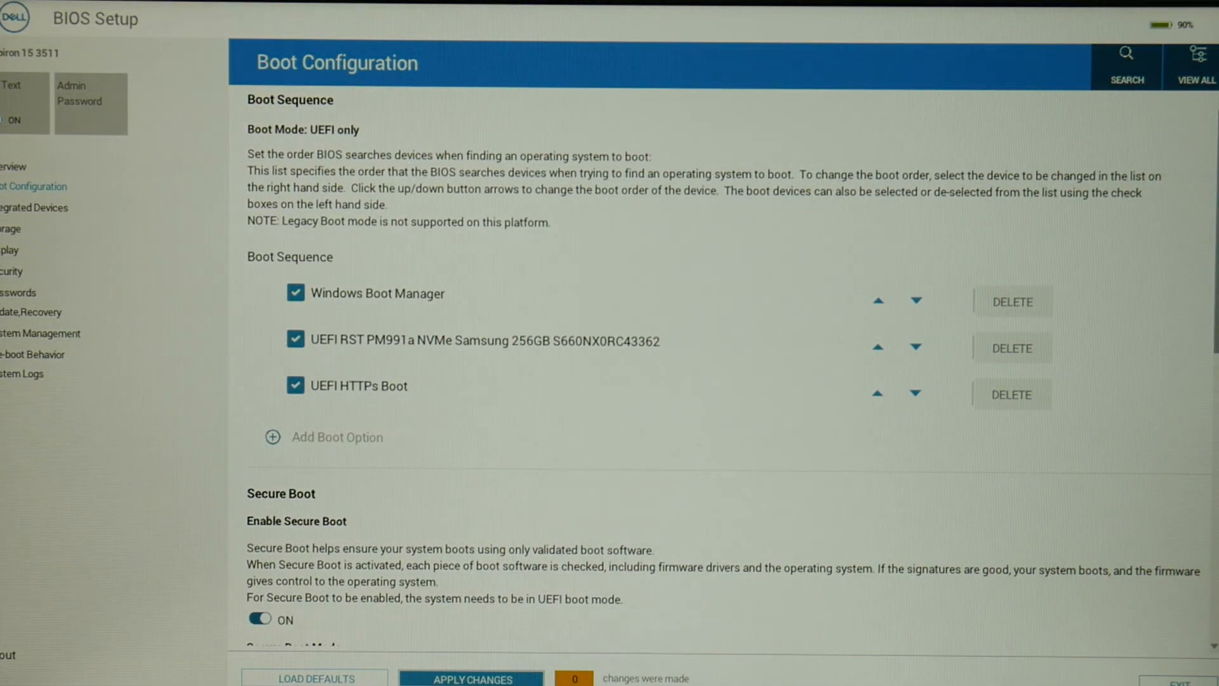
pyautogui.moveTo(946, 657)
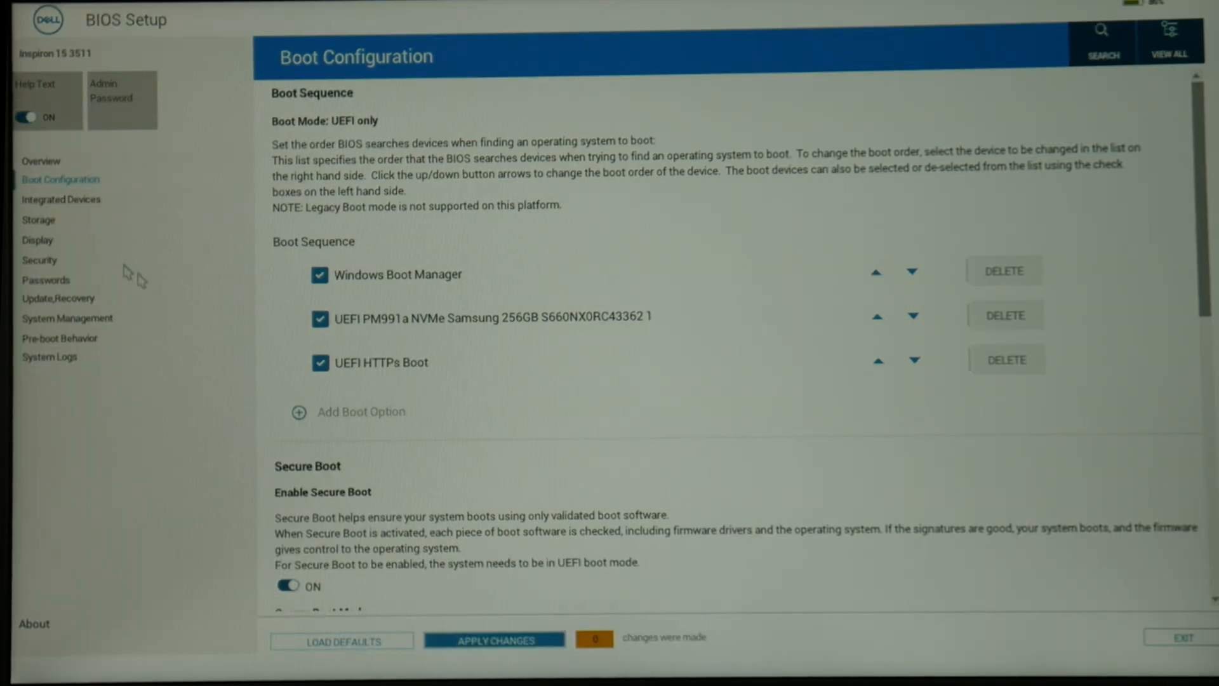
pyautogui.moveTo(312, 541)
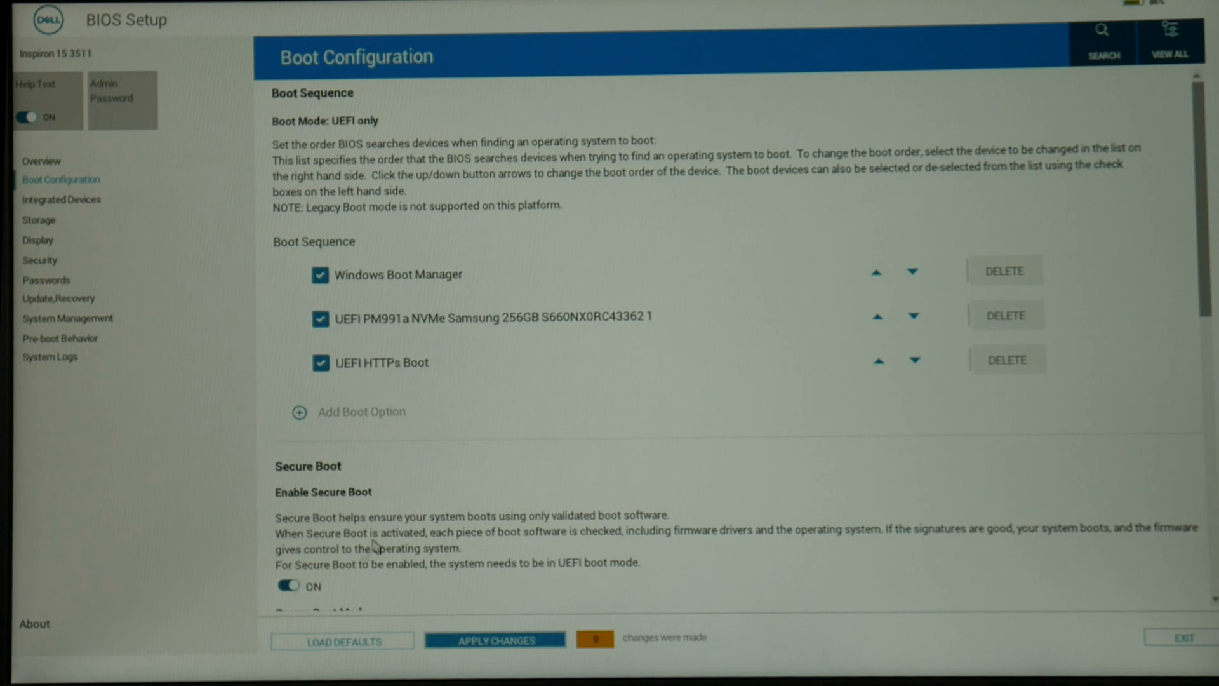
pyautogui.moveTo(976, 516)
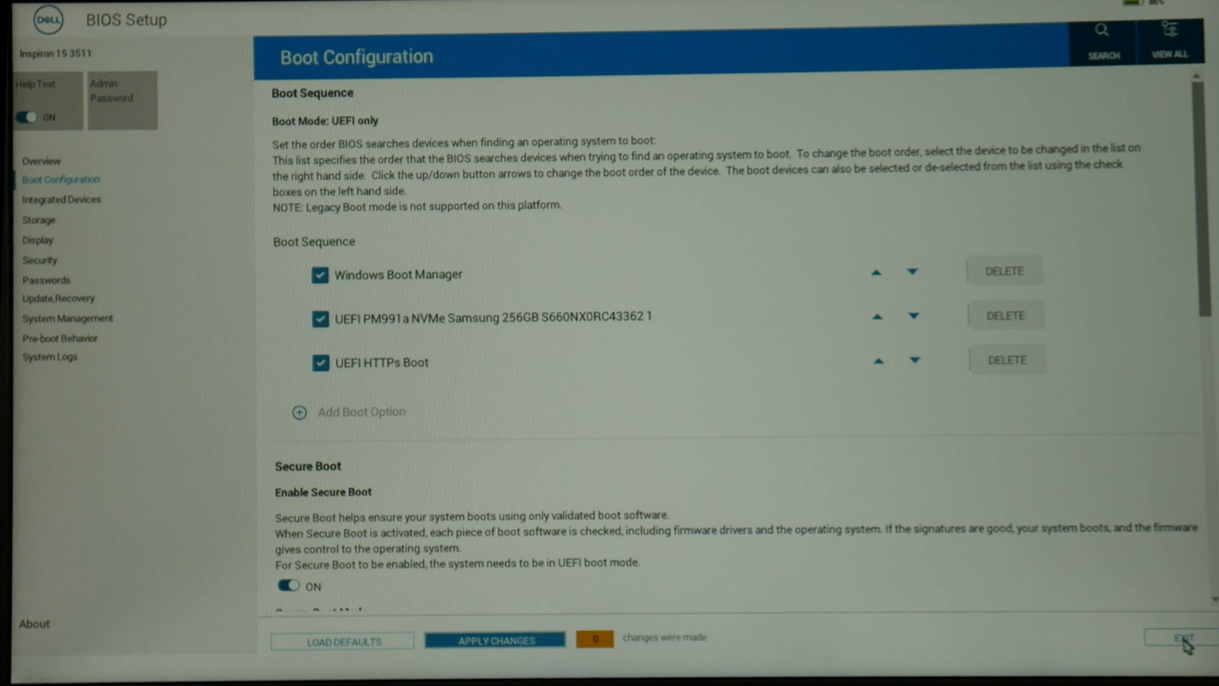
# Exit BIOS Setup and restart from the Windows Automatic Repair screen to the Dell logo.
pyautogui.click(1182, 638)
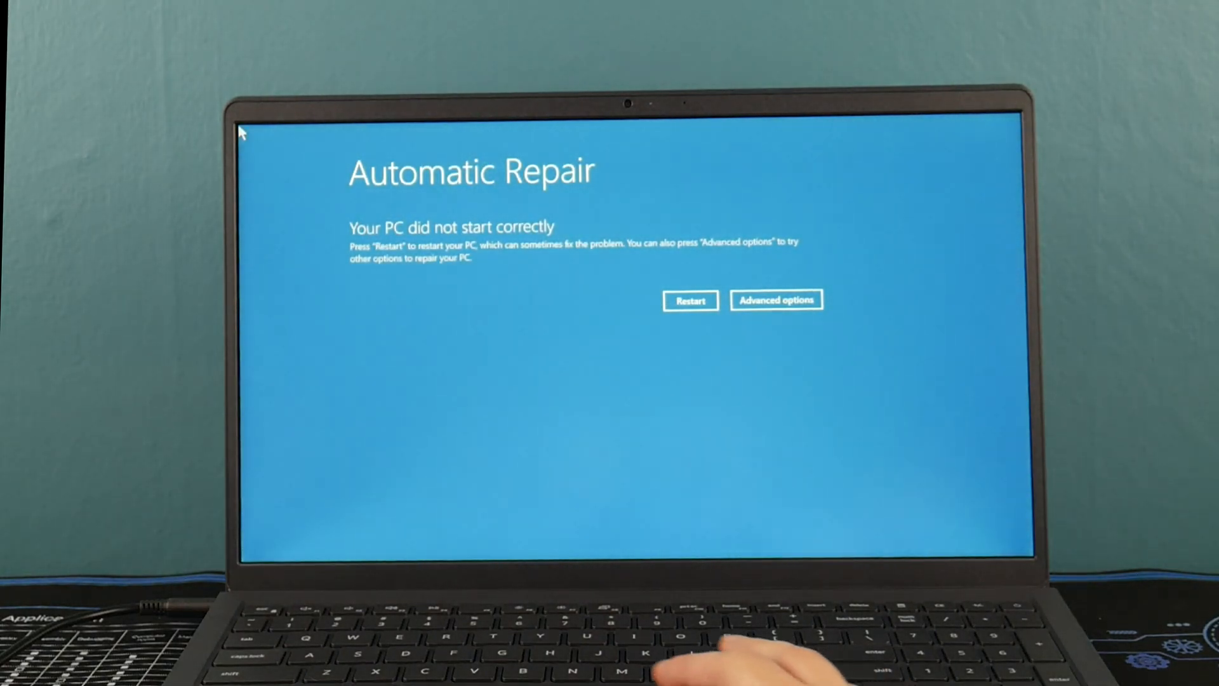
pyautogui.click(690, 300)
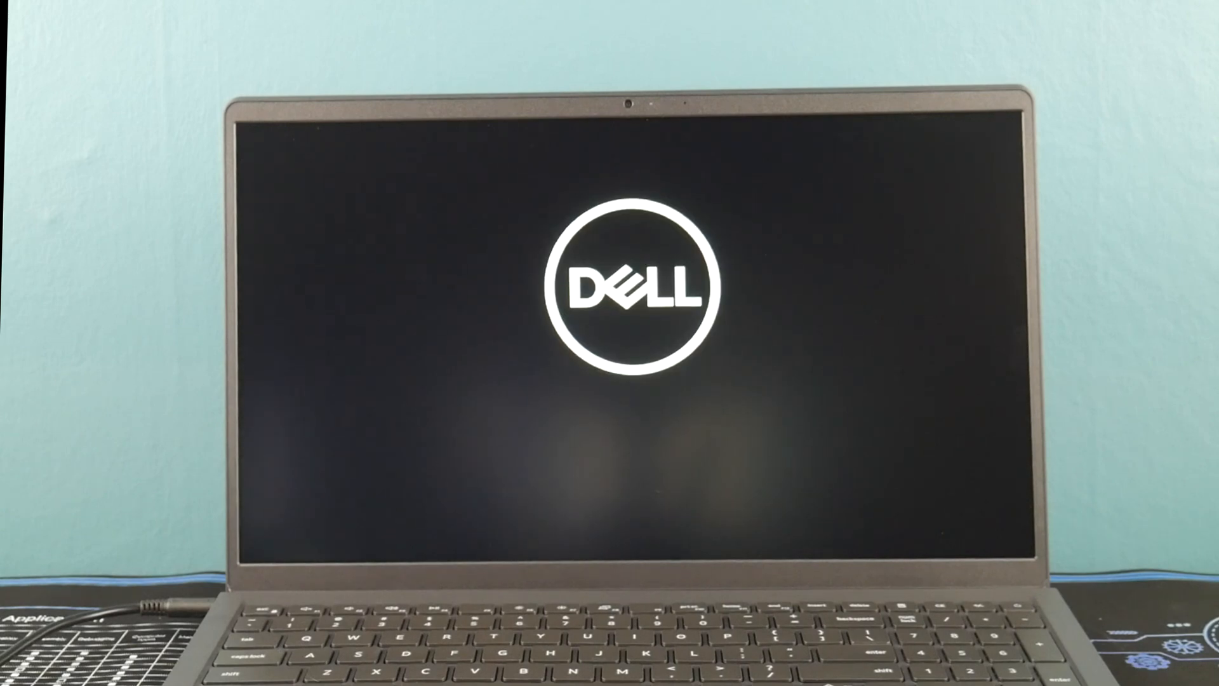